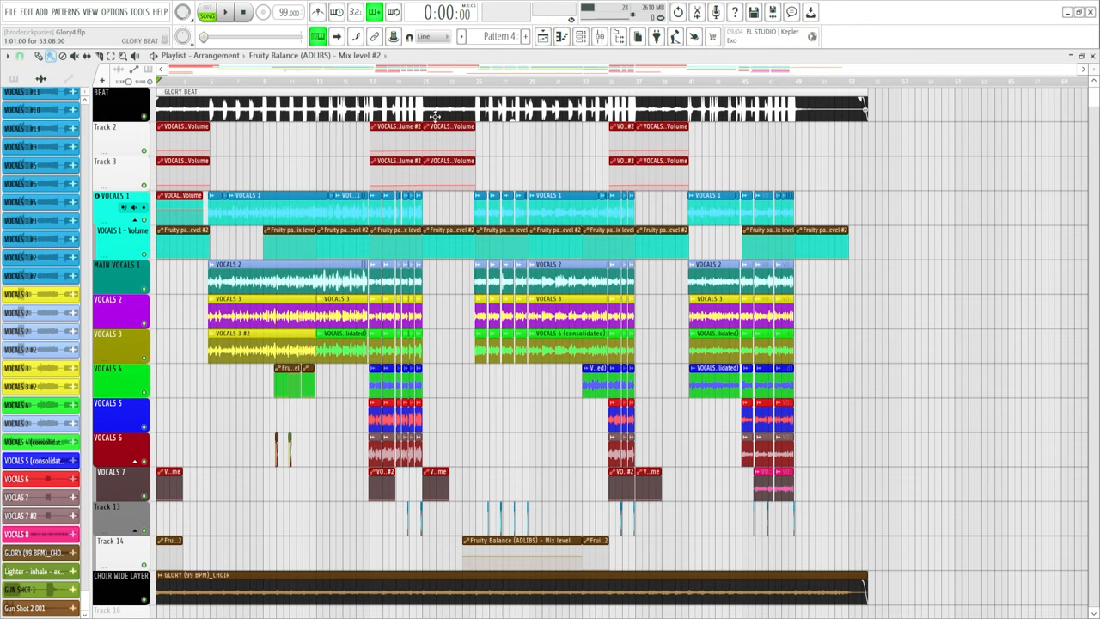
mouse_move(430, 117)
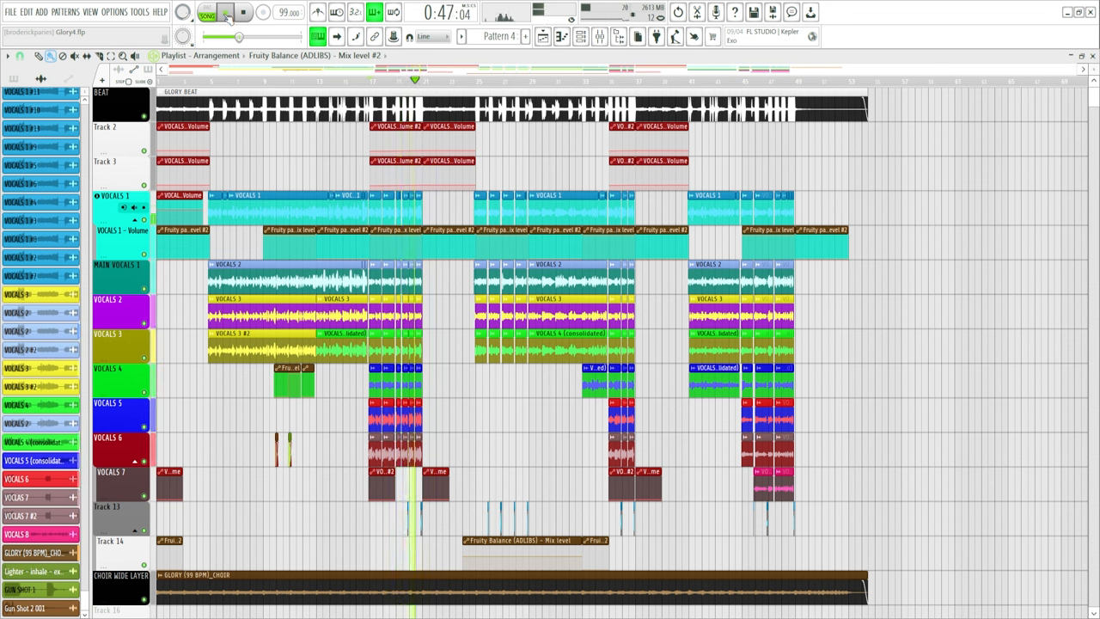
Step: Replay part of the Glory4 arrangement, then stop playback and rewind to 0:00
left_click(224, 12)
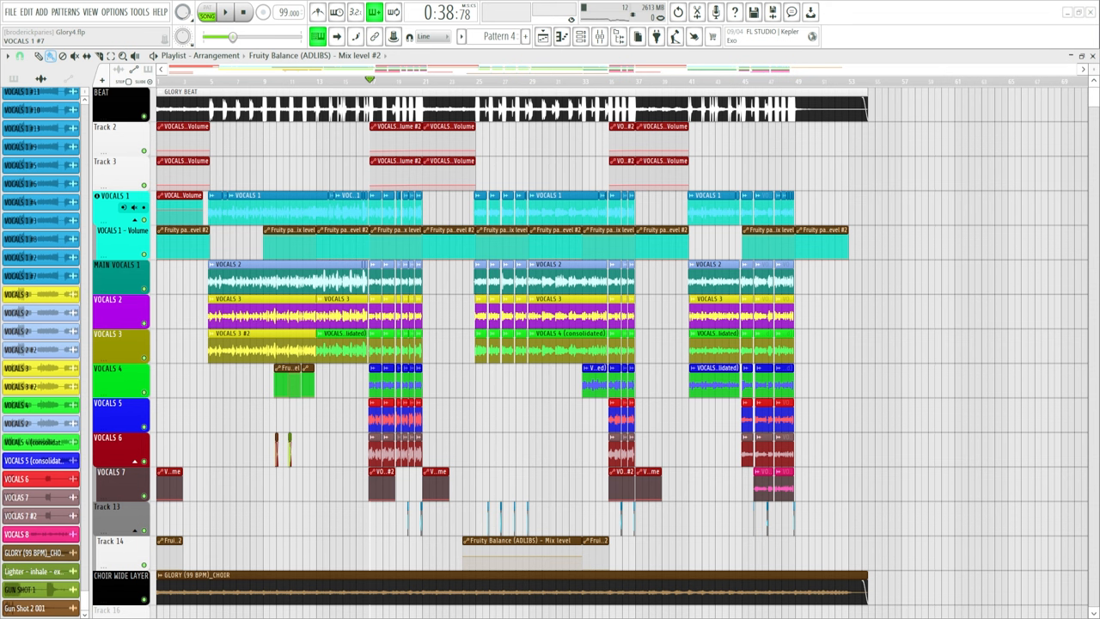
left_click(415, 79)
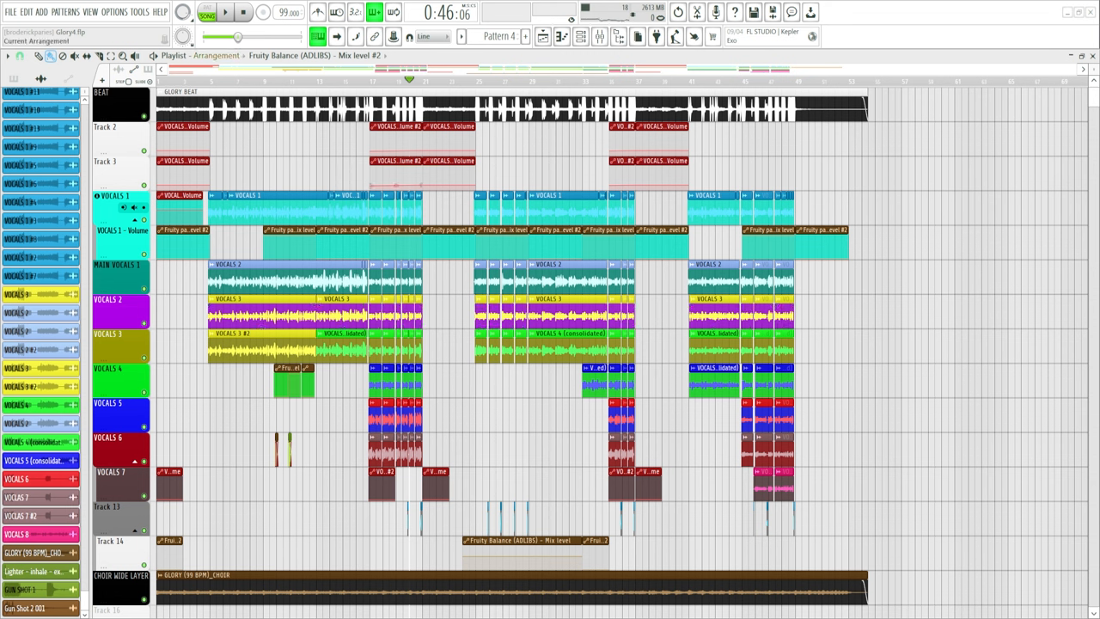
left_click(243, 12)
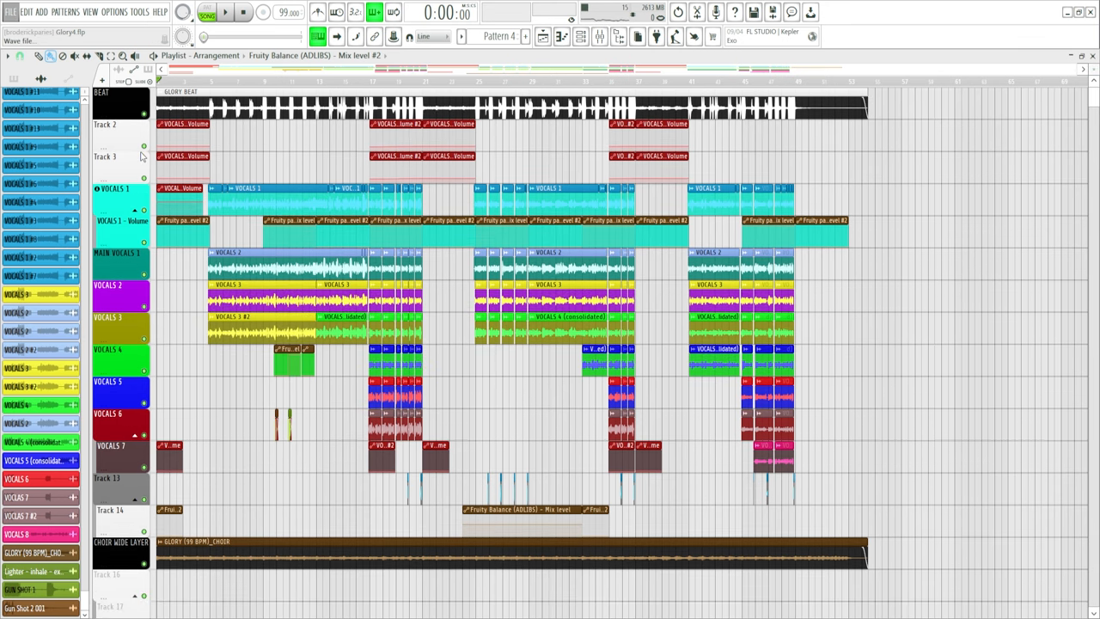
mouse_move(302, 220)
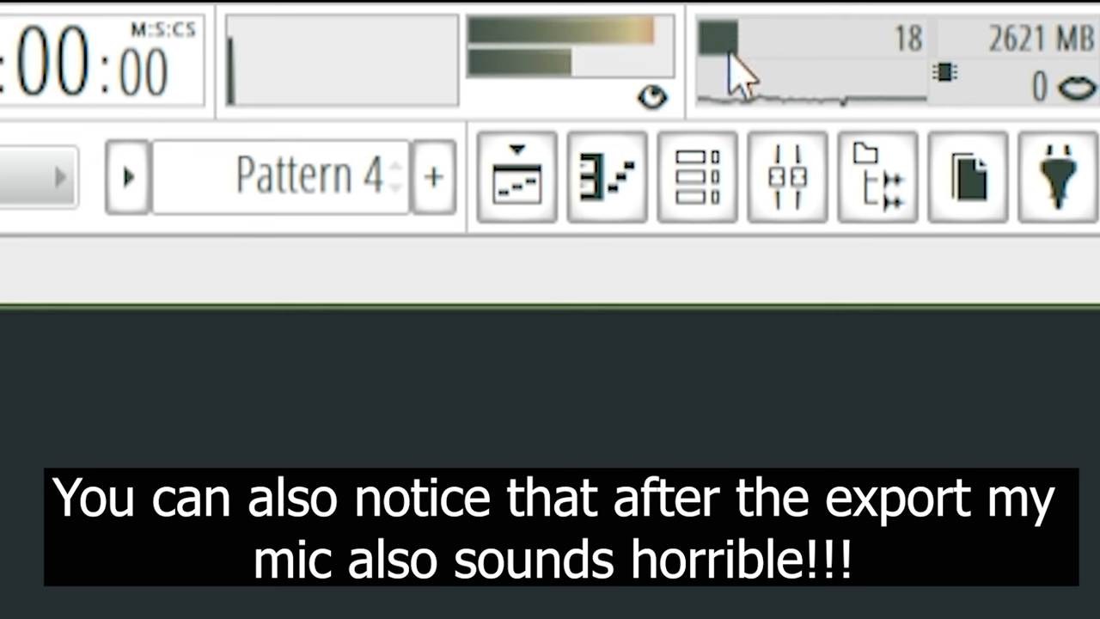
mouse_move(709, 95)
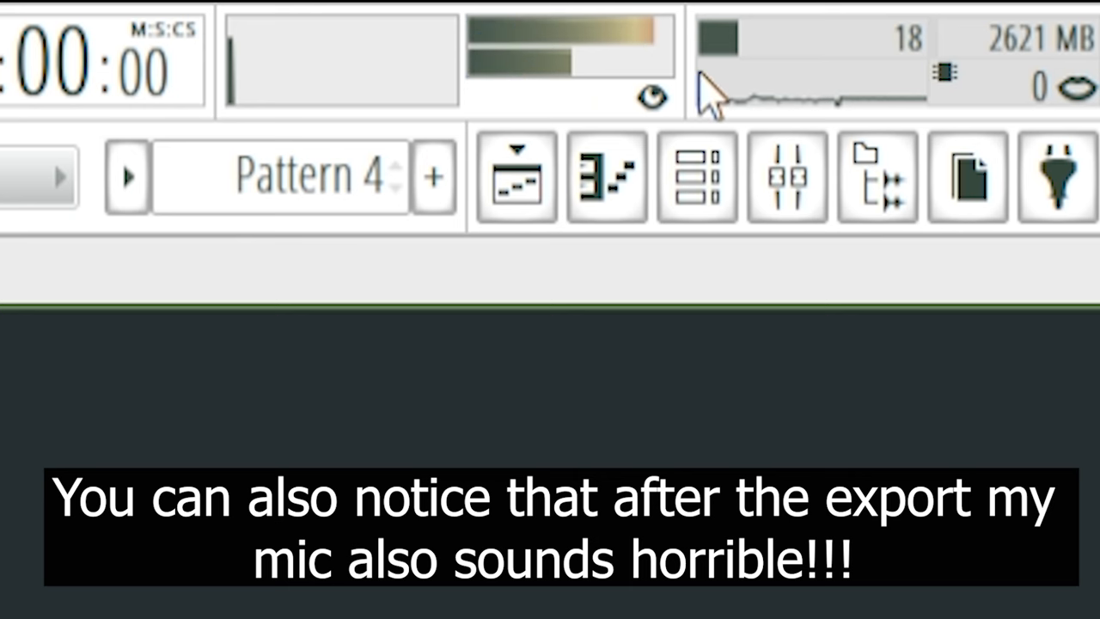
left_click(515, 176)
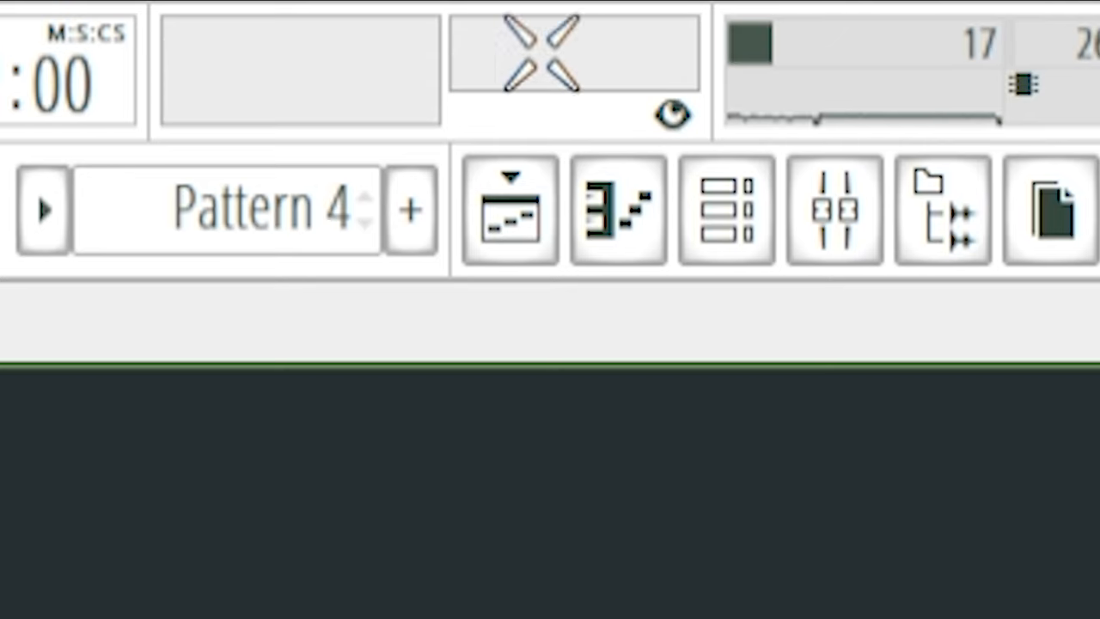
mouse_move(608, 429)
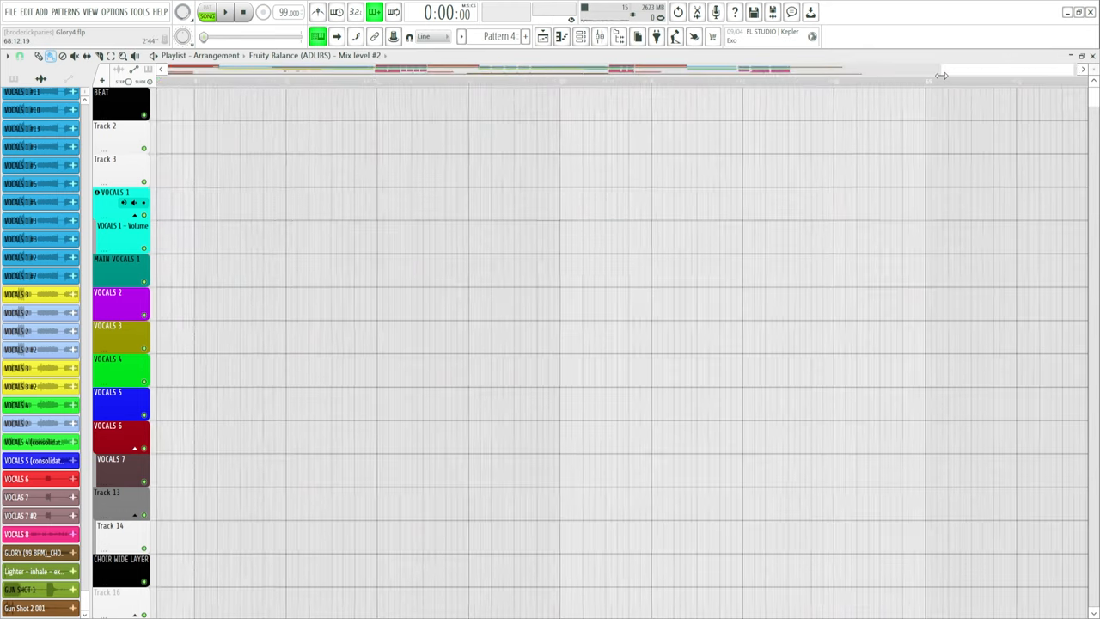
Step: Scroll the playlist left so the Glory4 arrangement clips are visible again
left_click(599, 36)
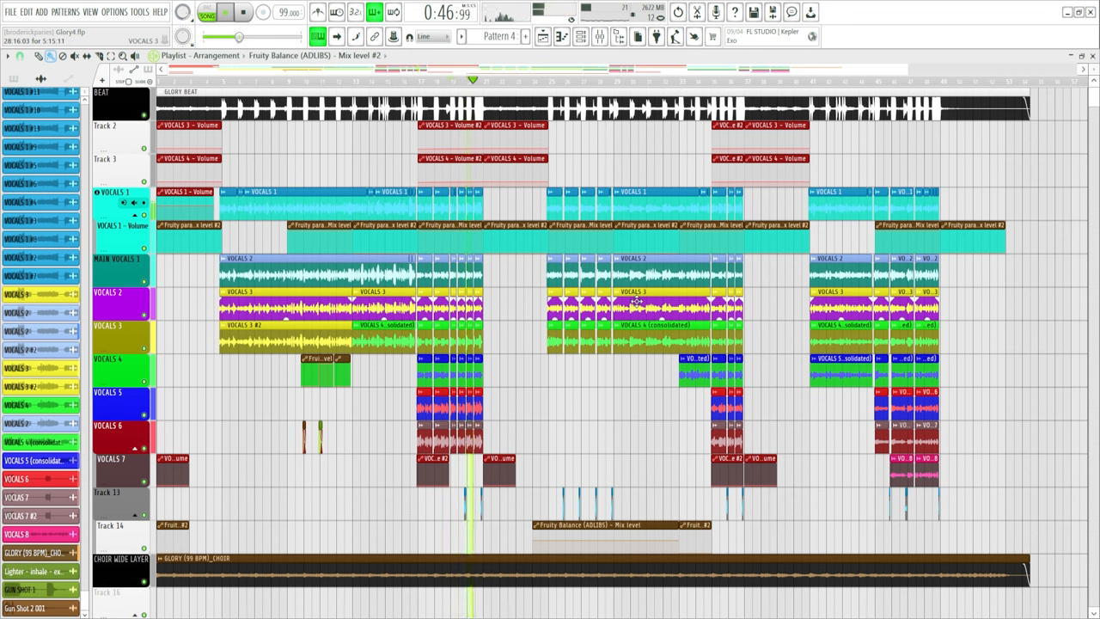
Step: Move the playhead back to roughly 43 seconds, into the vocal section
left_click(225, 12)
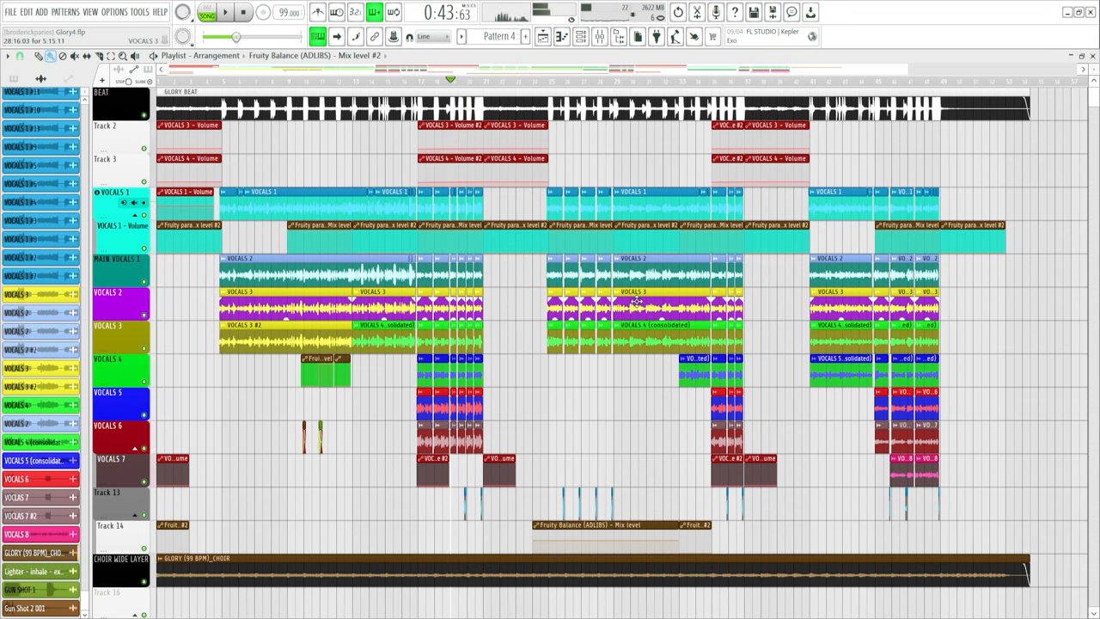